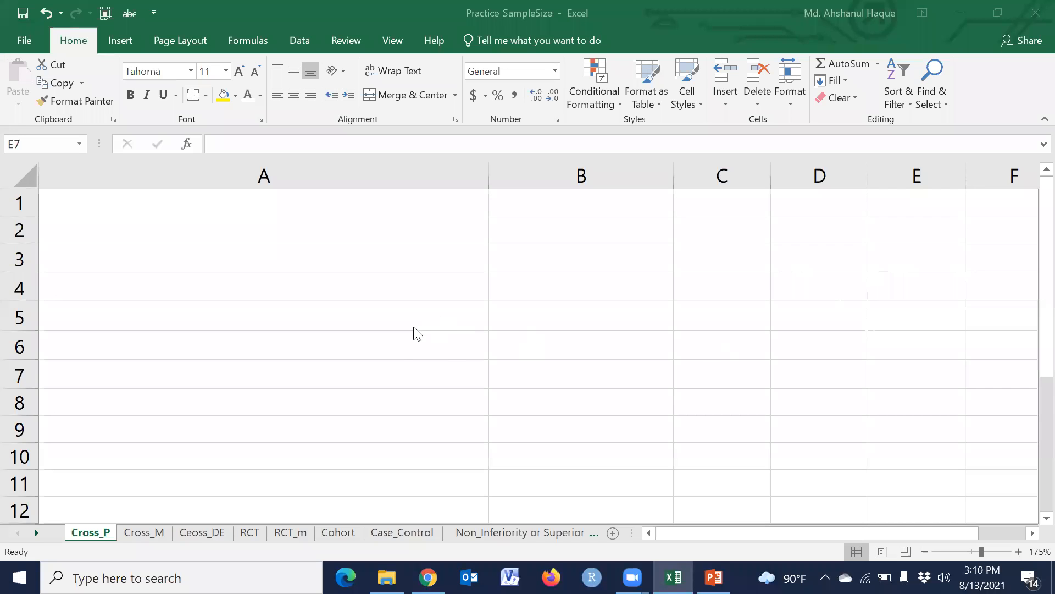
mouse_move(306, 346)
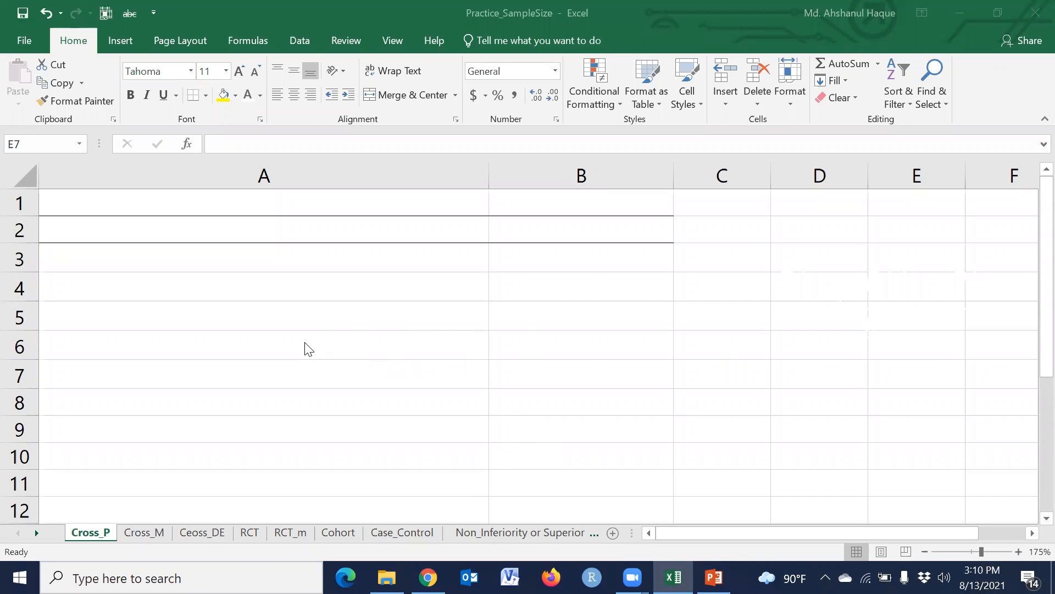
mouse_move(813, 325)
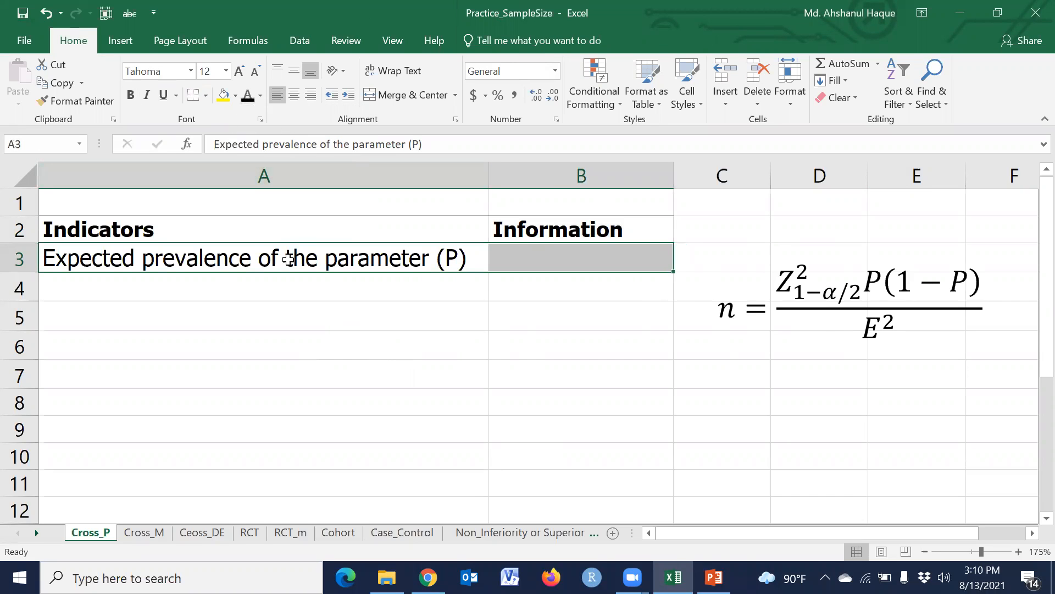
mouse_move(255, 268)
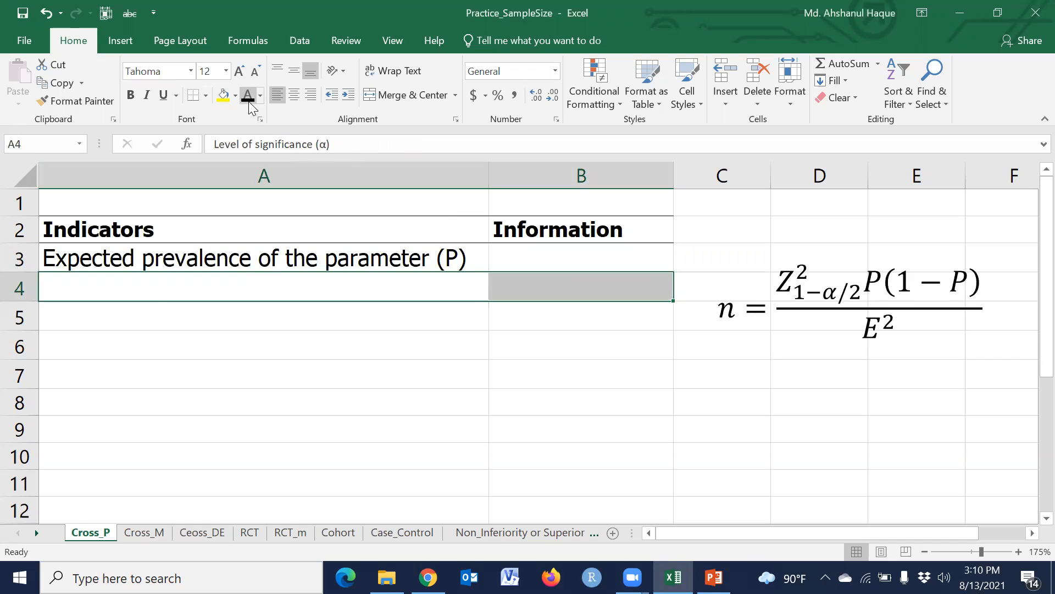
Add the labels Level of significance (α), z-score corresponding (Zα) and Desired Precision (E).
type("Level of significance (α)")
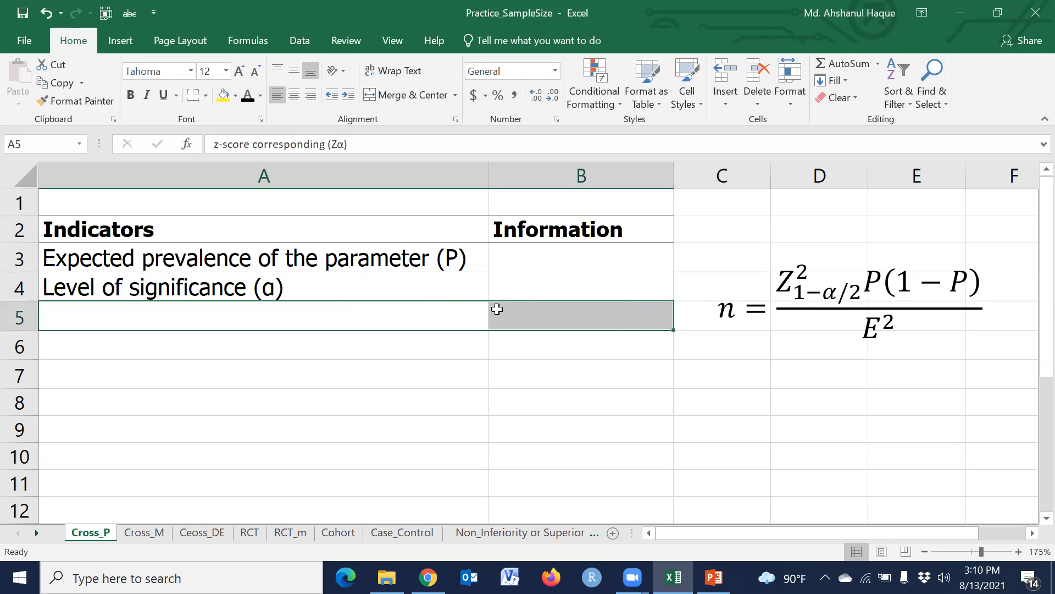
type("z-score corresponding (Zα)")
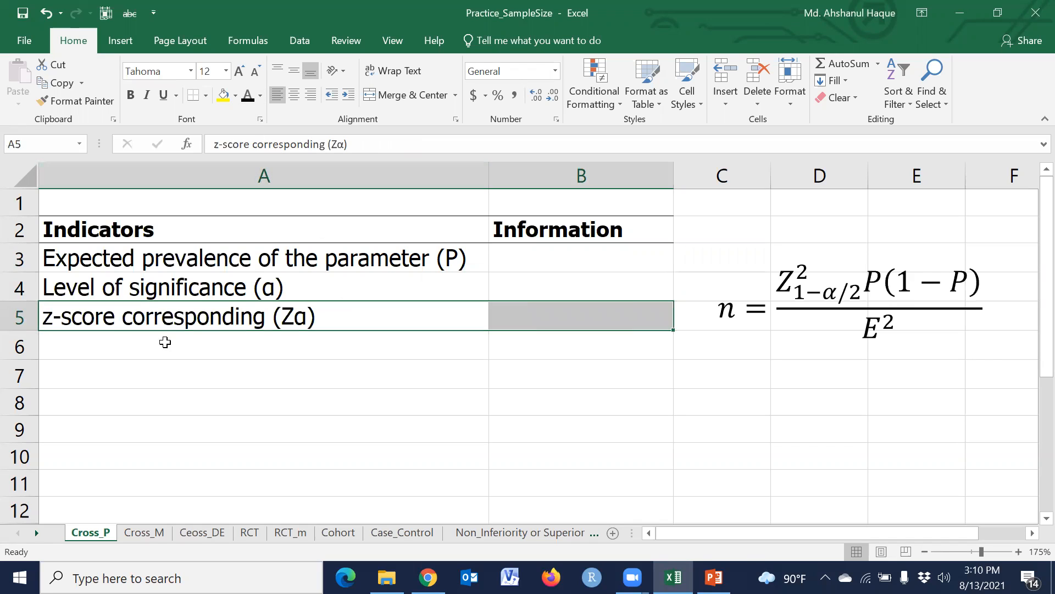
mouse_move(293, 334)
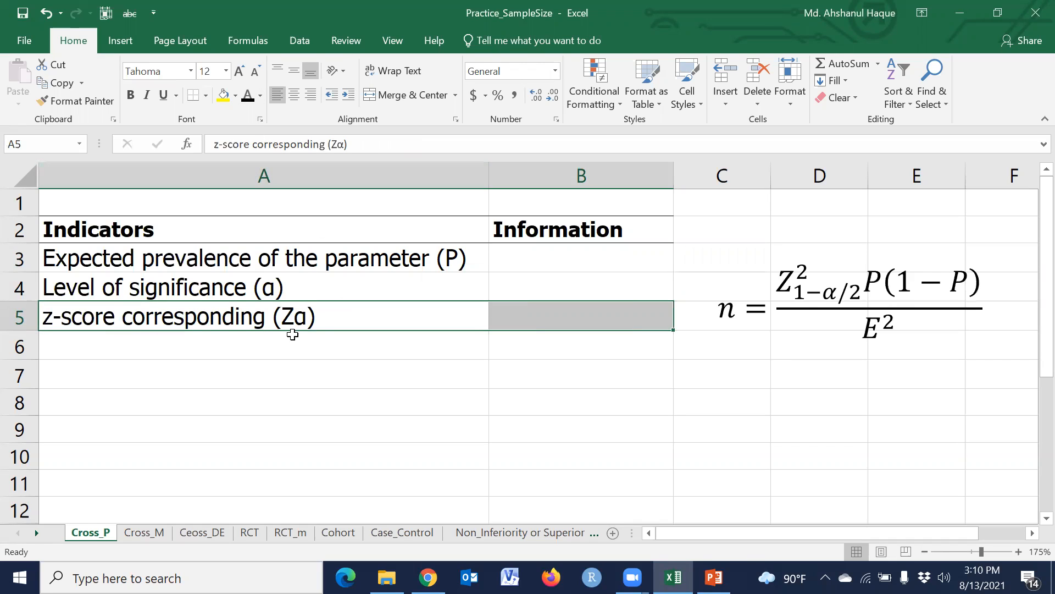
mouse_move(189, 323)
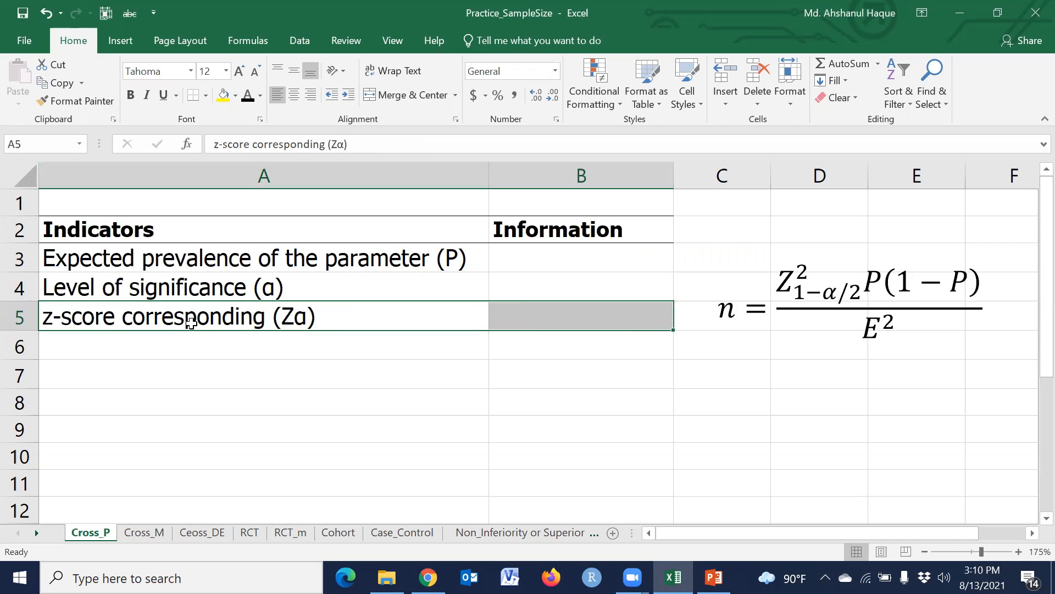
mouse_move(196, 320)
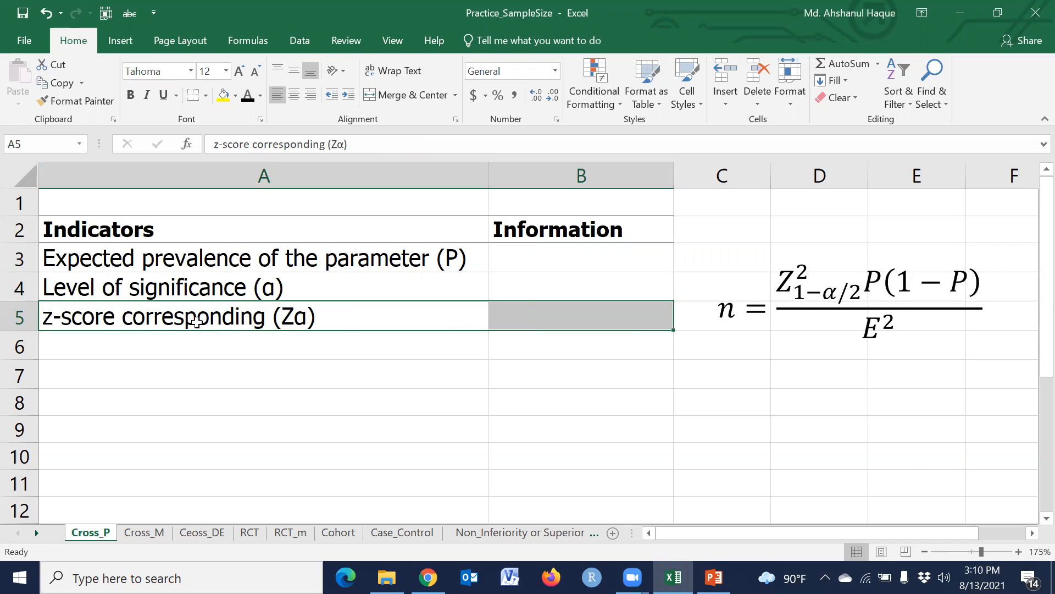
mouse_move(247, 342)
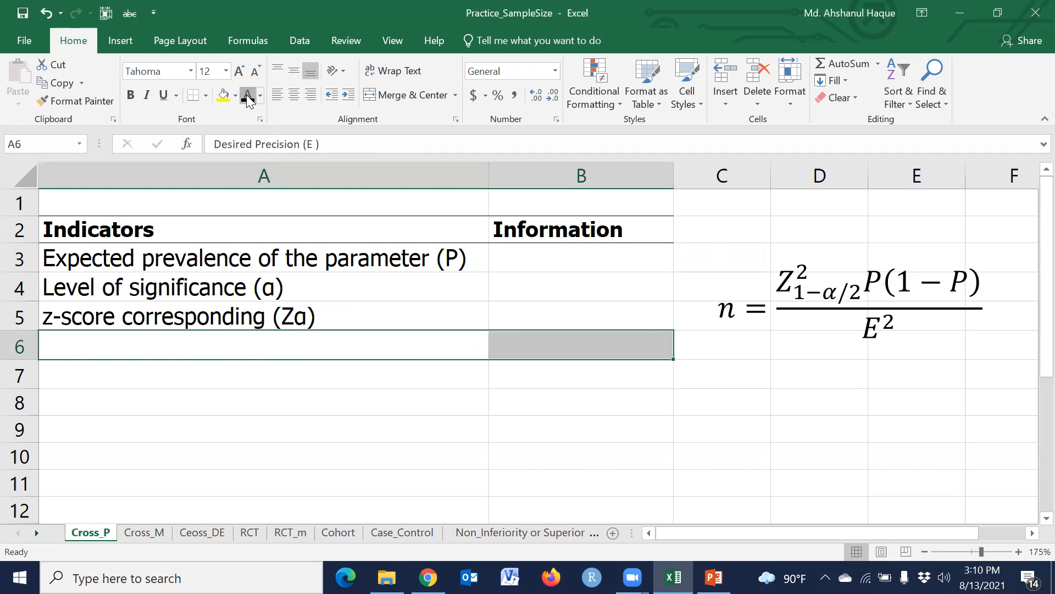
type("Desired Precision (E )")
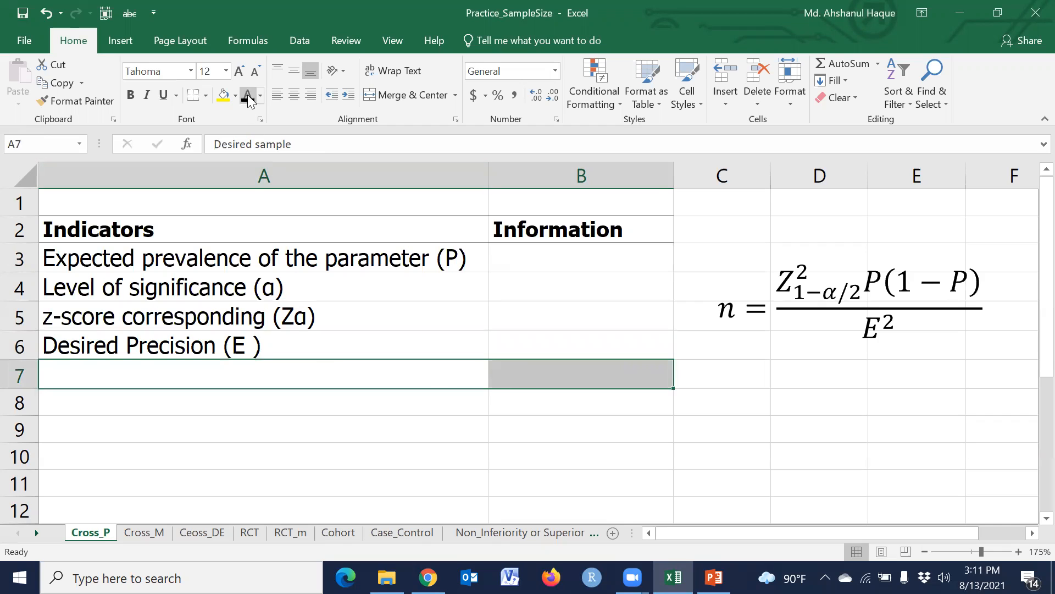
Add the Desired sample label and extend it to Desired sample (n).
type("Desired sample")
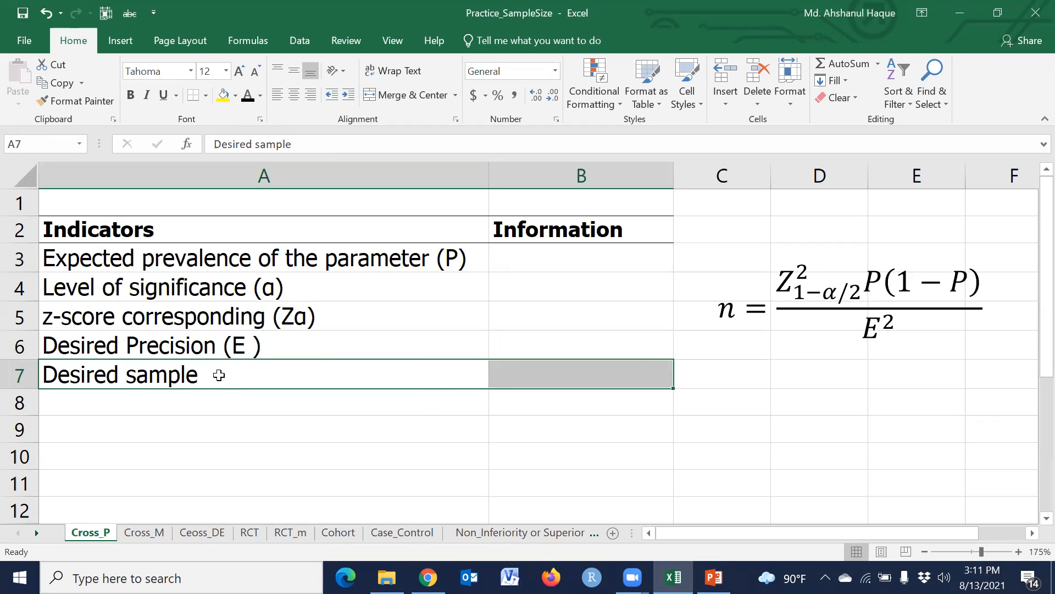
double_click(119, 373)
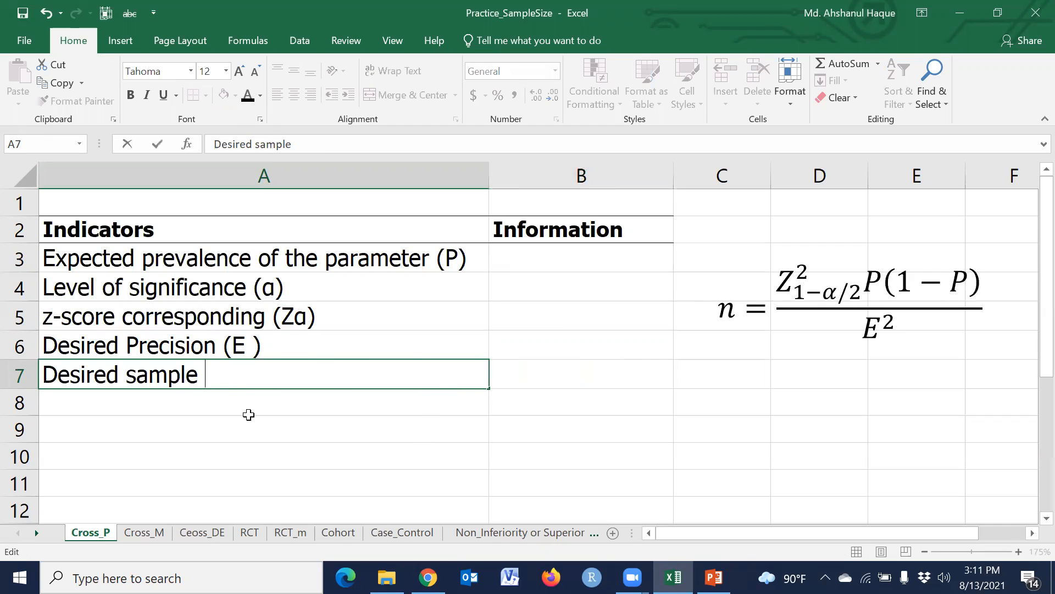
type("(n")
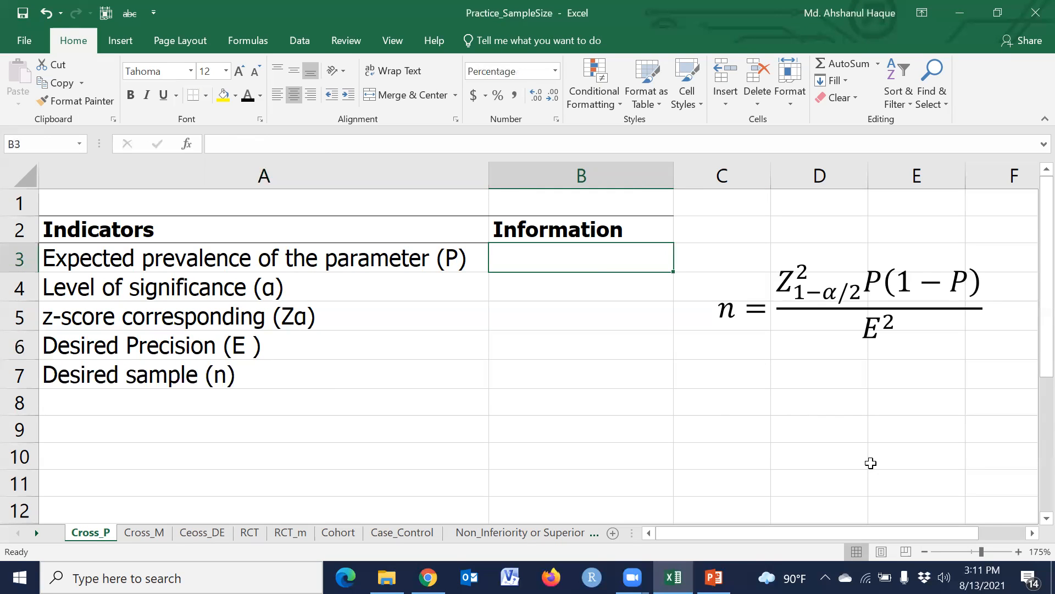
Enter 47% prevalence and 5% significance level, then begin the z-score formula.
type("47%")
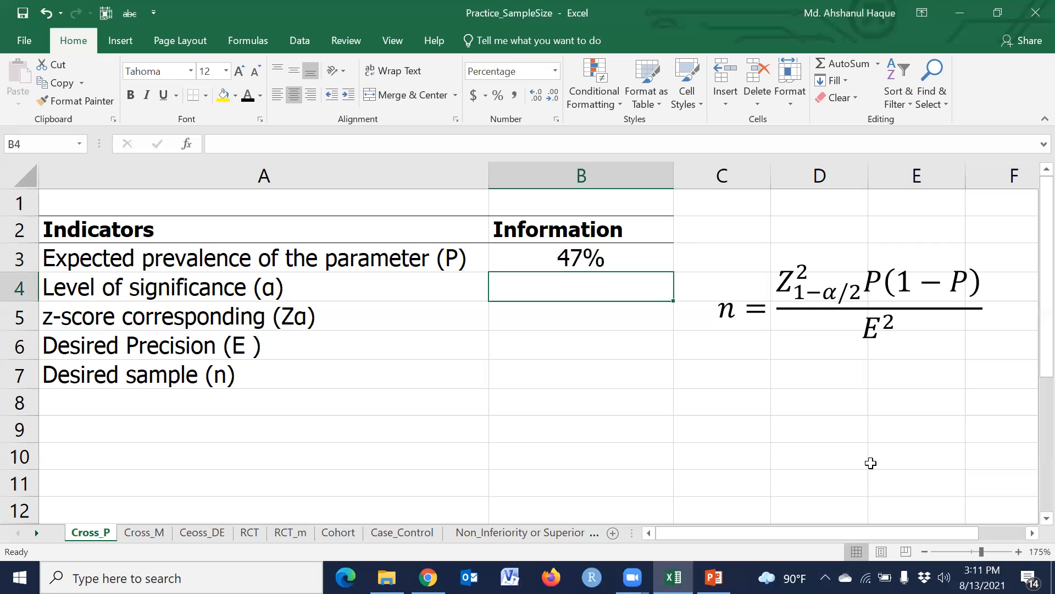
type("5%")
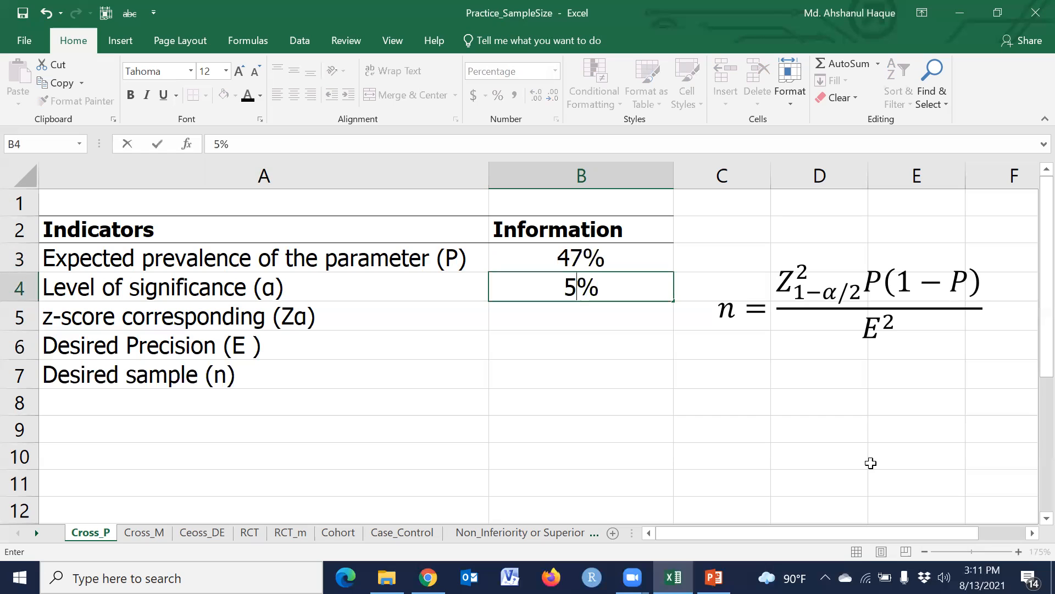
key("Enter")
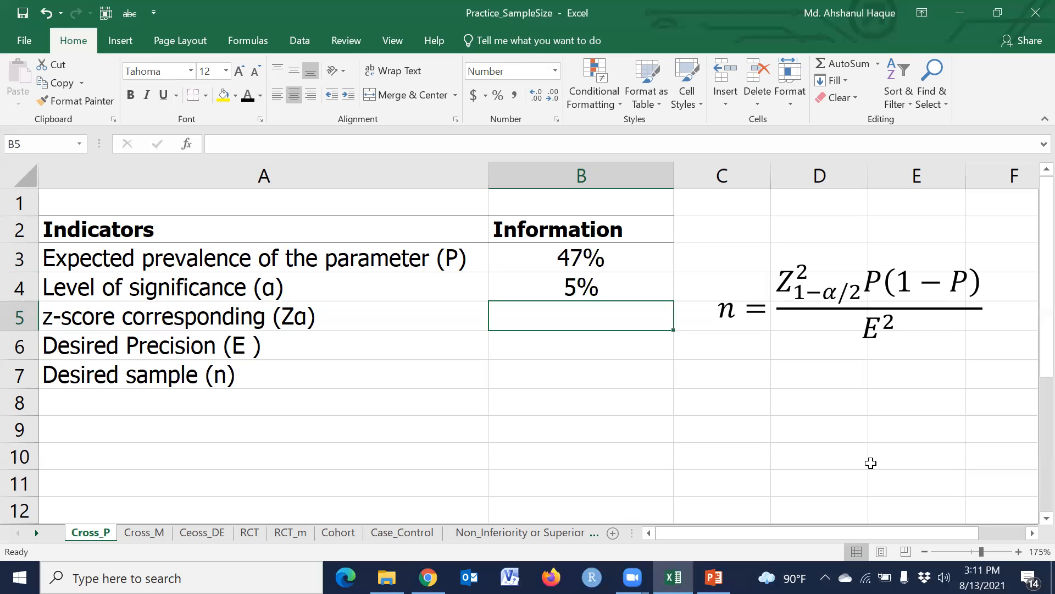
type("=")
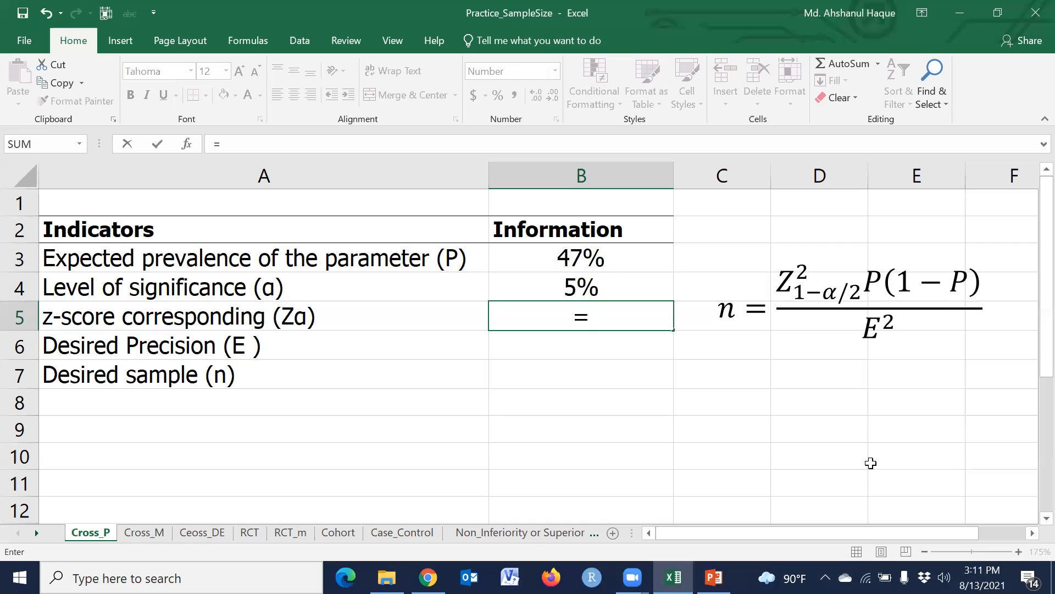
mouse_move(752, 564)
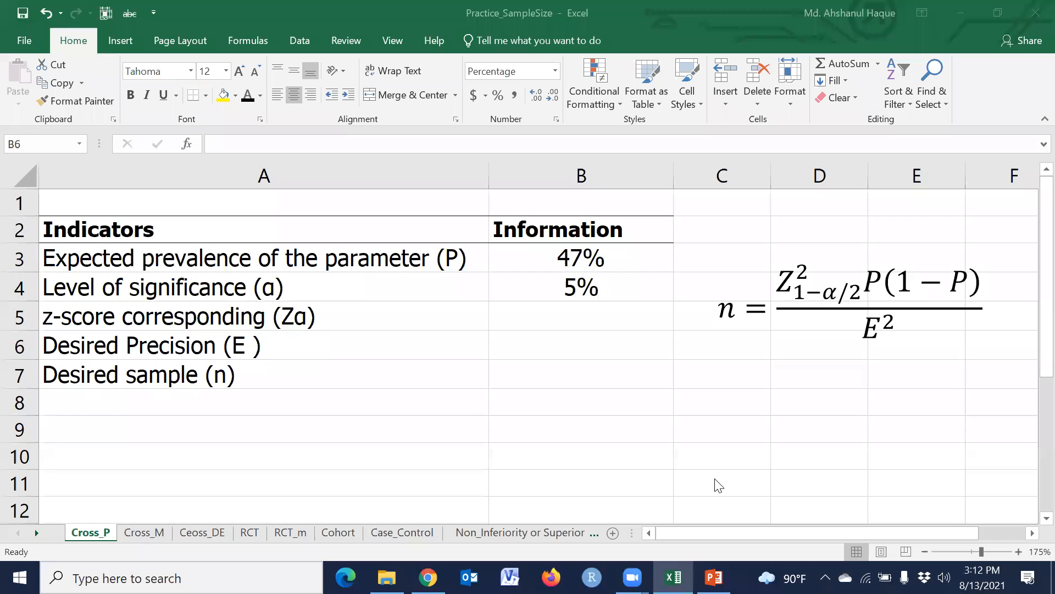
Build the z-score formula =NORMSINV(1-B4/2) referencing the significance level in B4.
left_click(590, 317)
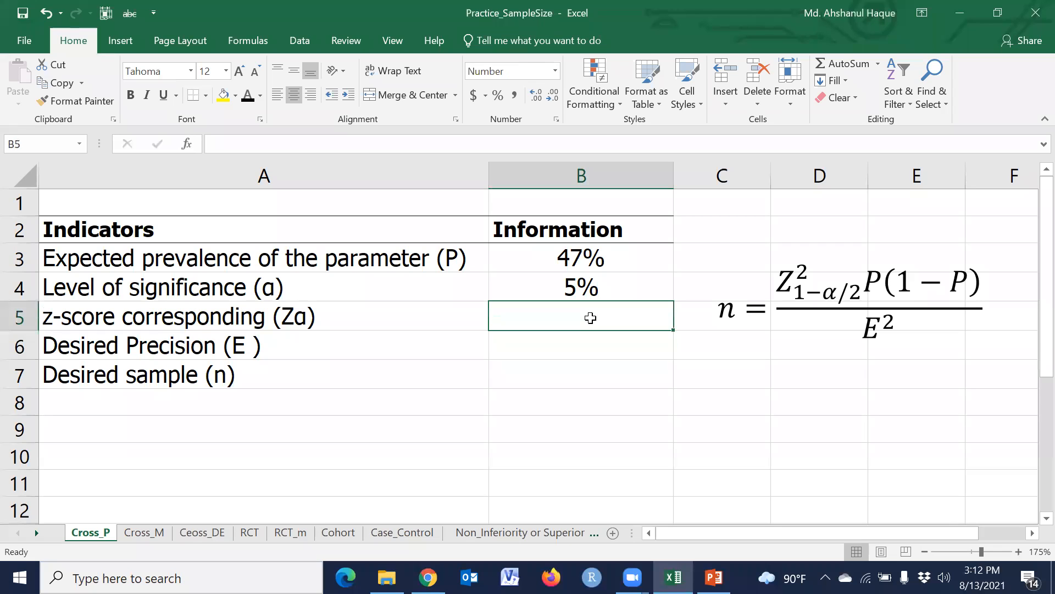
type("=nor")
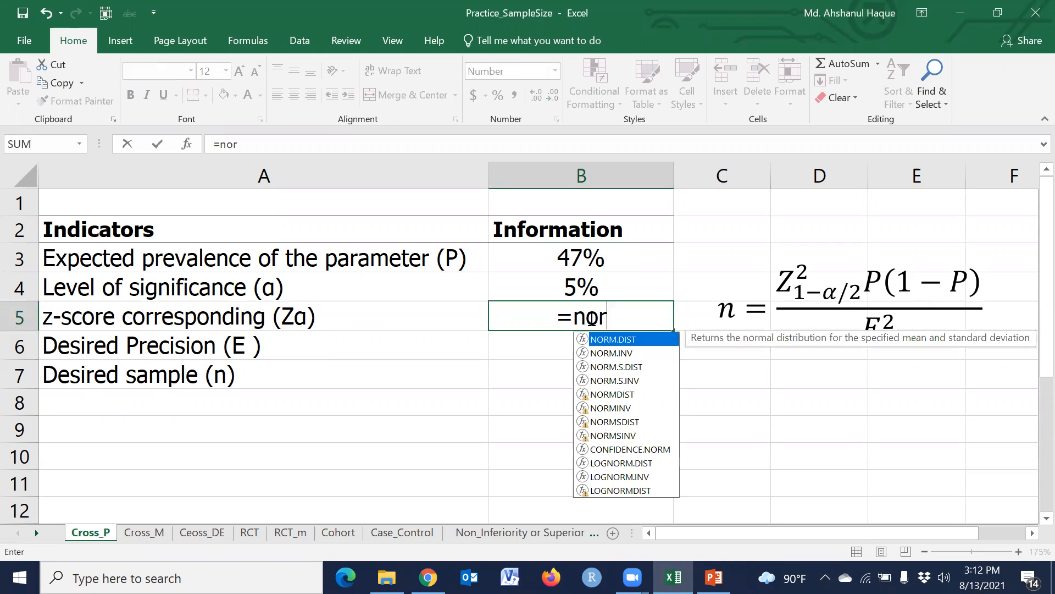
type("mi")
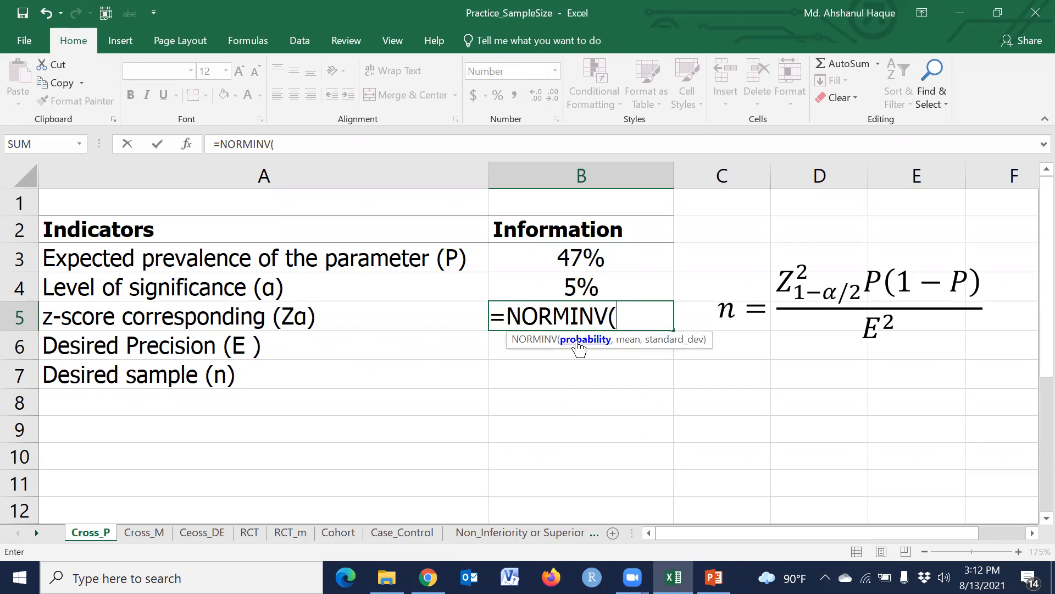
type("-")
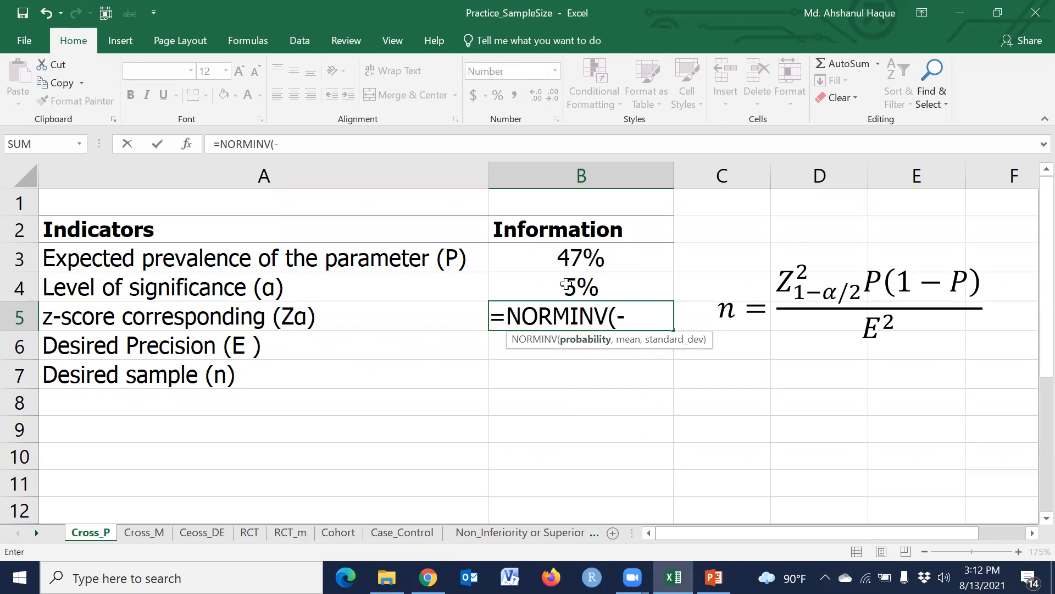
left_click(581, 286)
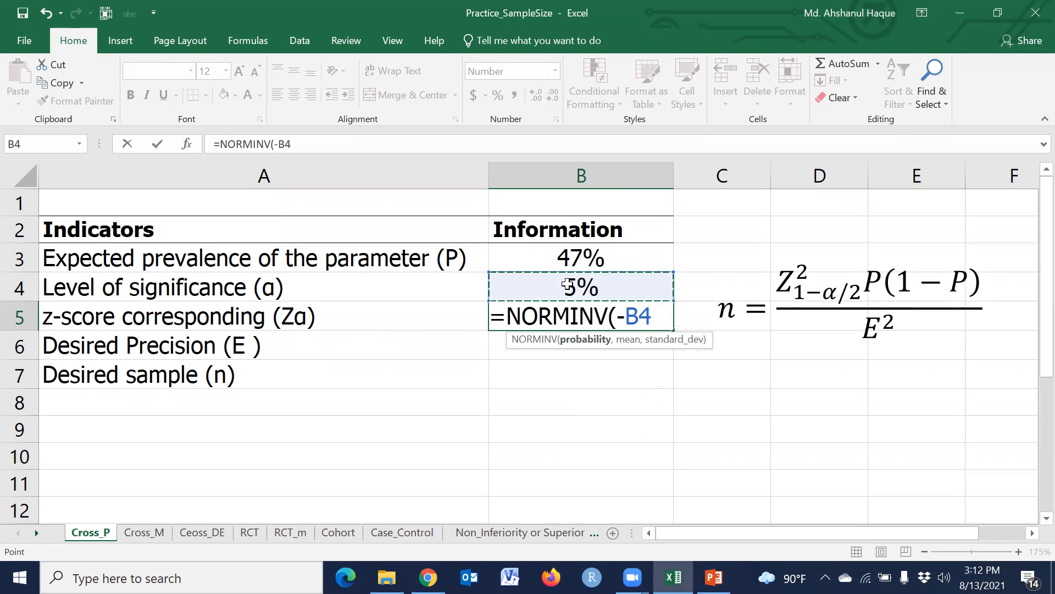
type("/2")
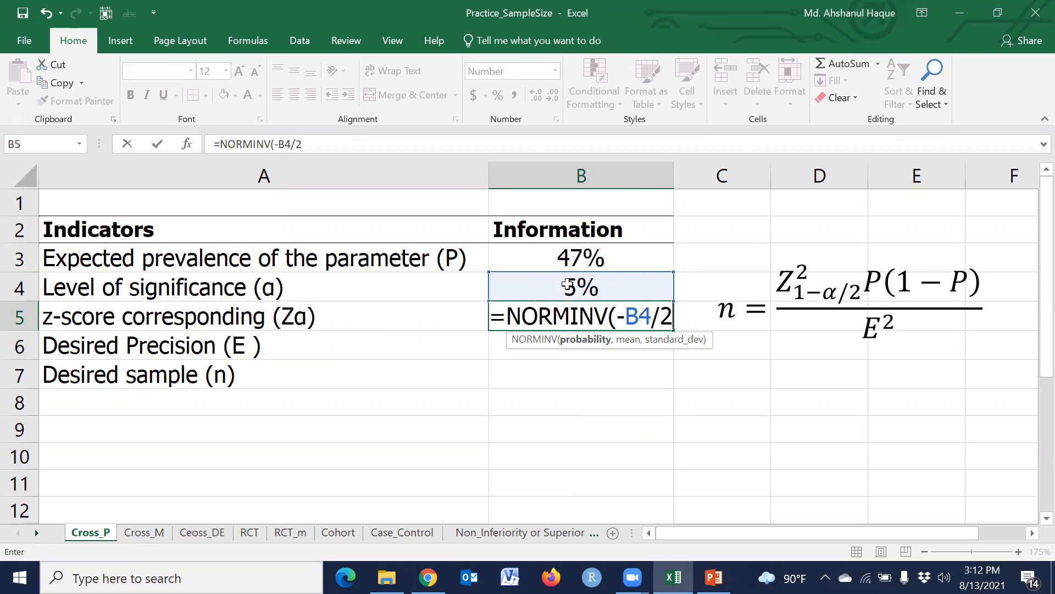
key("Enter")
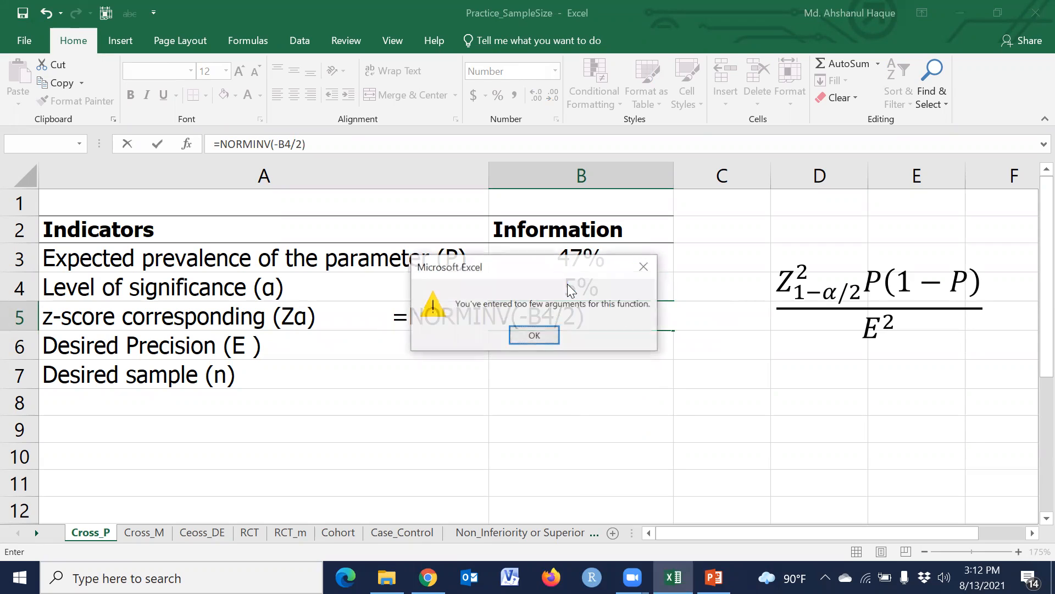
mouse_move(536, 330)
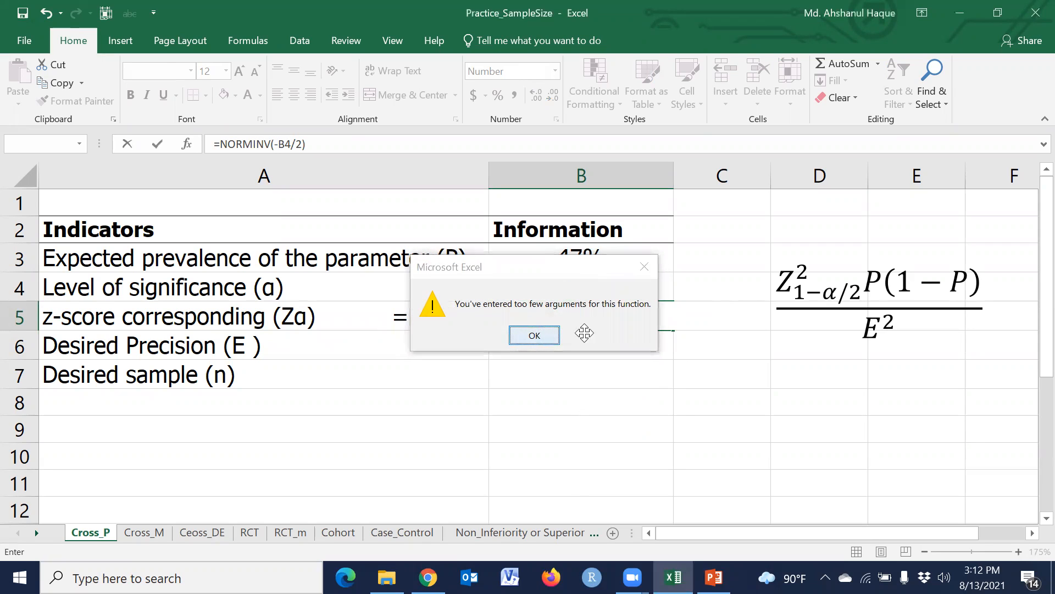
Dismiss the too-few-arguments warning and commit the corrected formula giving 1.96.
left_click(534, 334)
type("1")
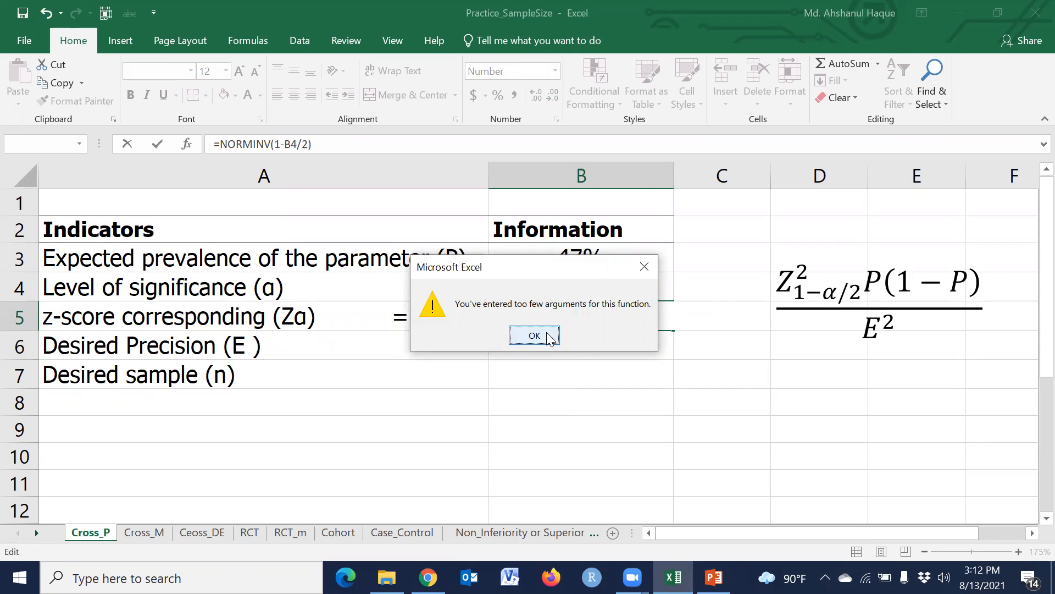
left_click(534, 336)
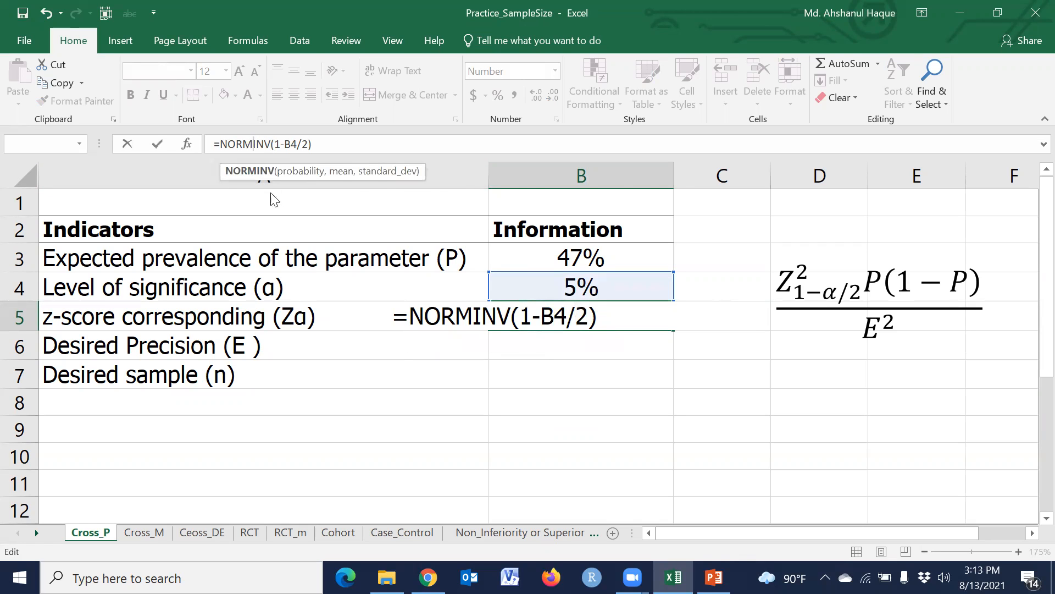
key("Enter")
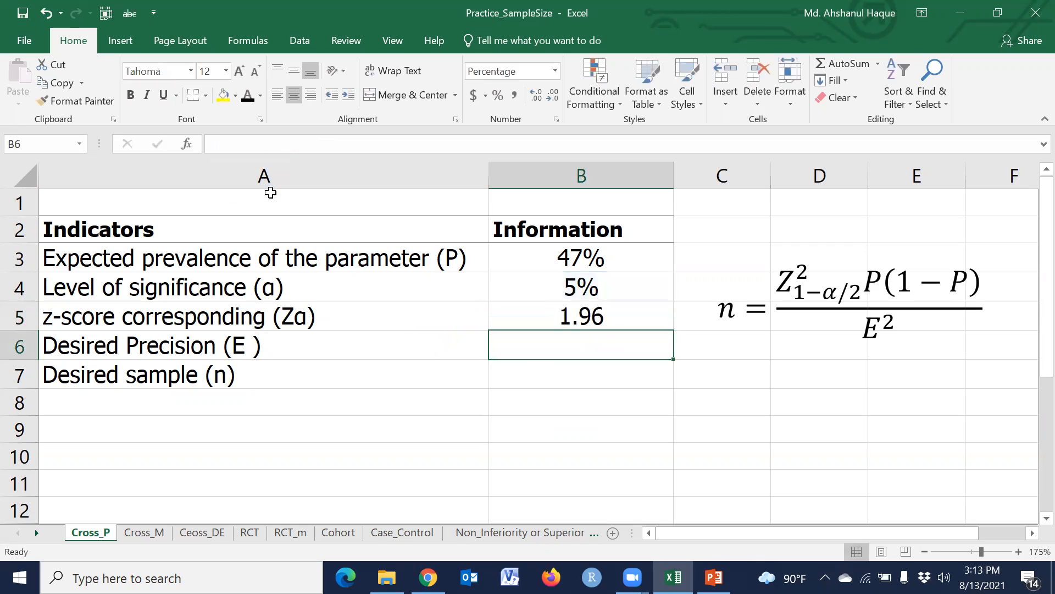
mouse_move(658, 372)
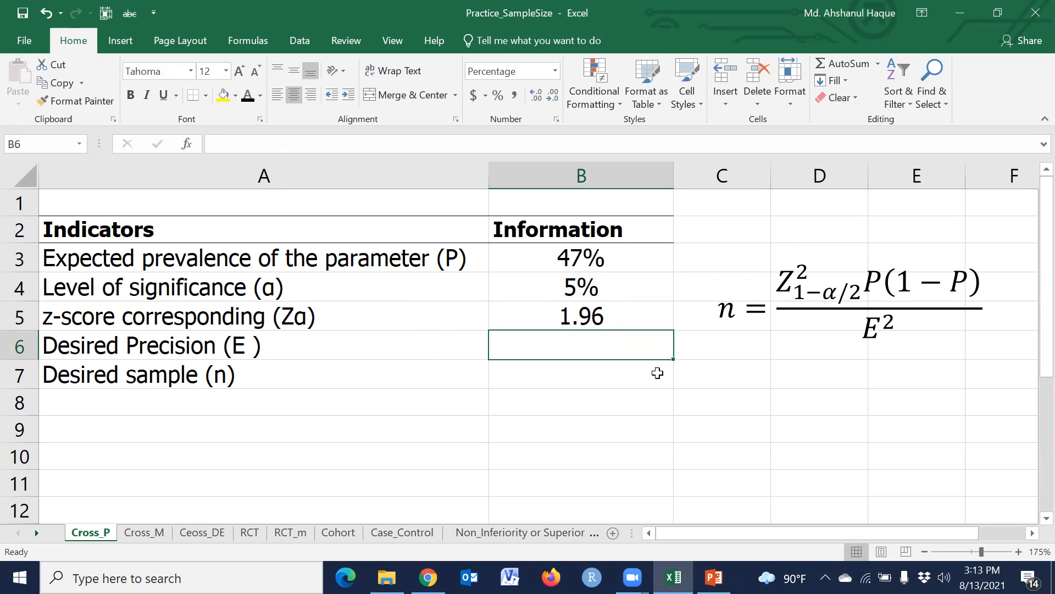
mouse_move(653, 431)
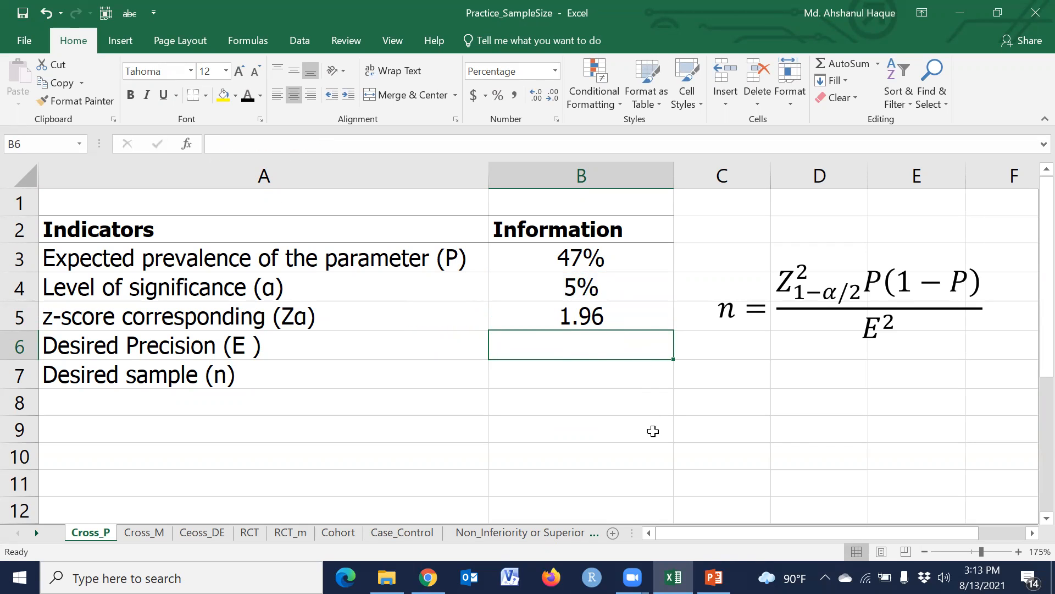
Enter 5% as the desired precision in B6 and begin the sample-size formula.
type("5%")
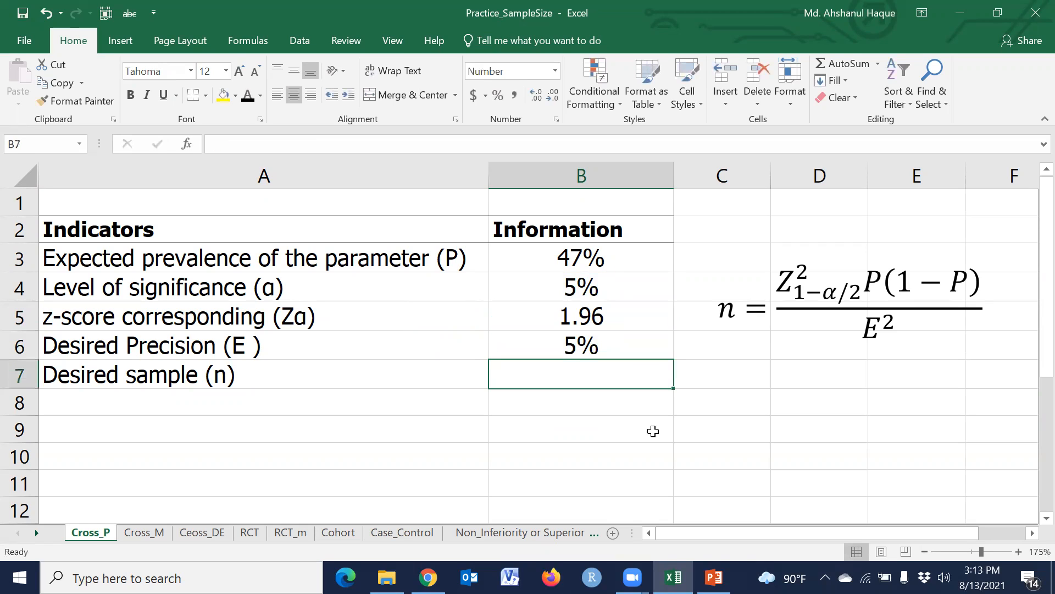
mouse_move(798, 262)
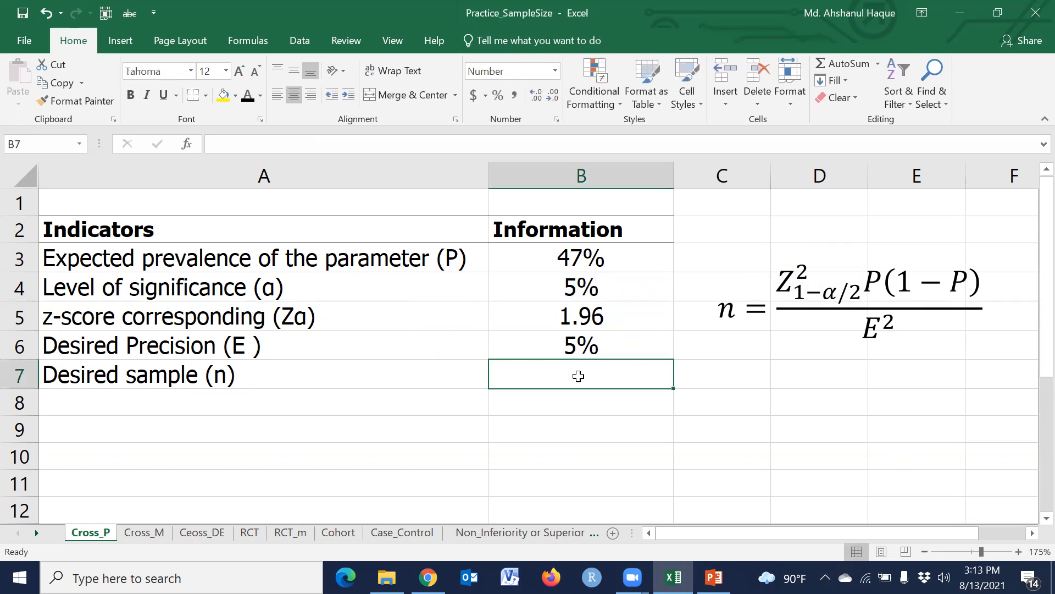
type("=")
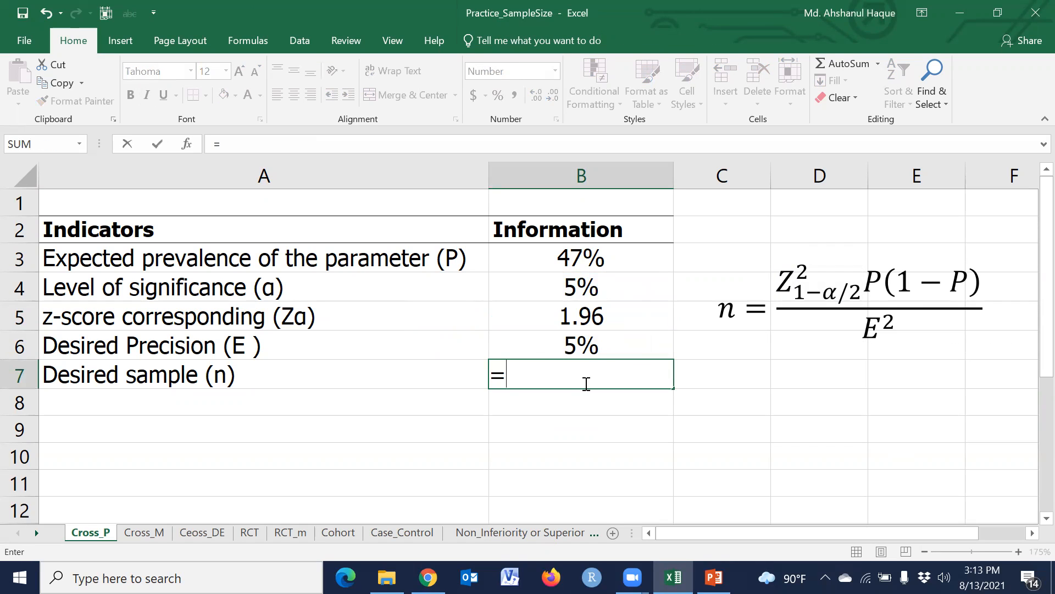
Enter =B5^2*B3*(1-B3)/B6^2 by cell references, computing a sample size of 383.
left_click(581, 317)
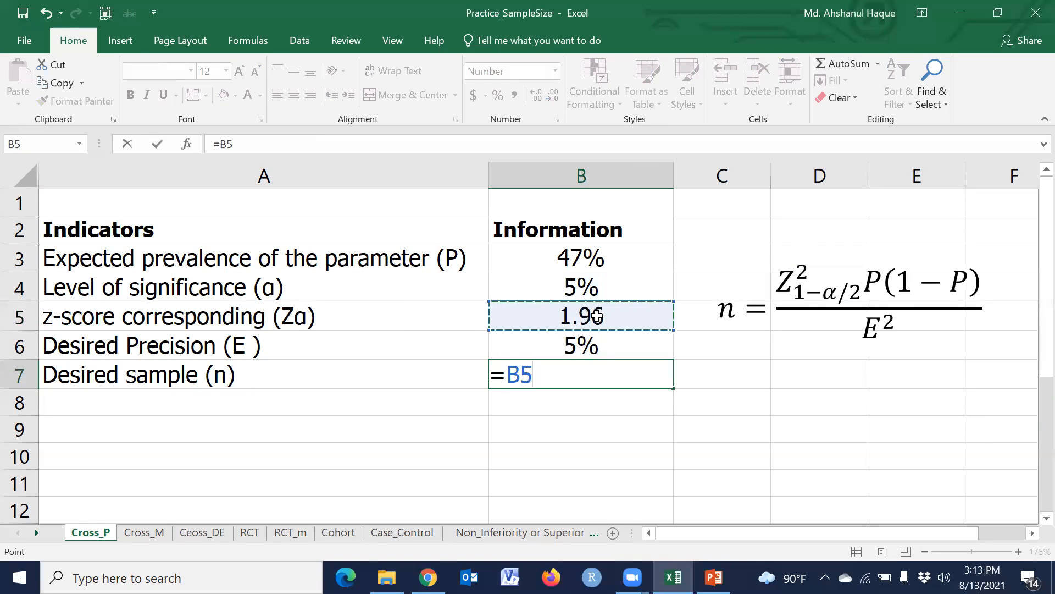
type("^")
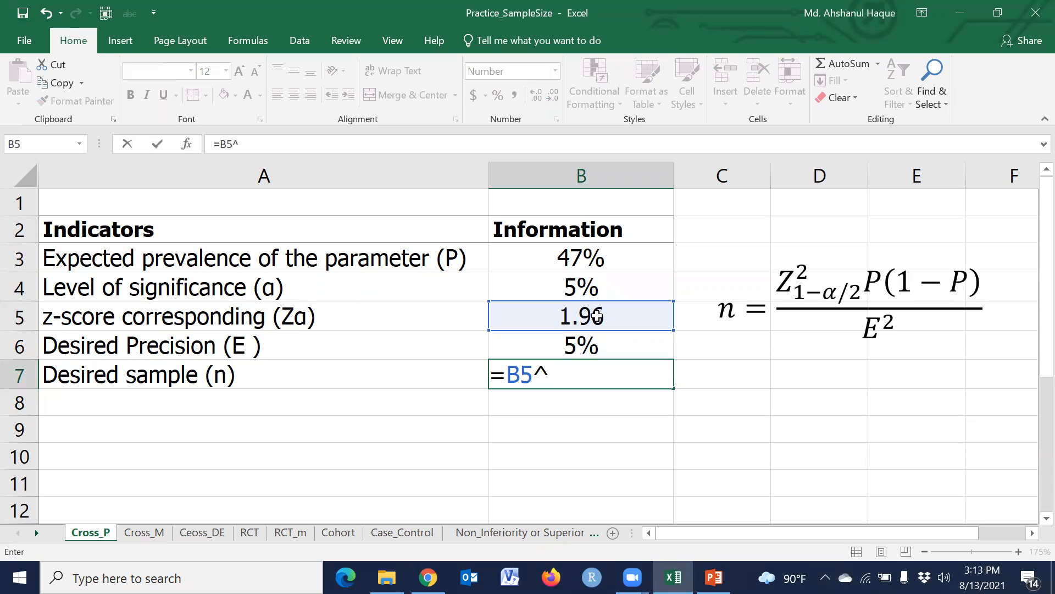
type("2")
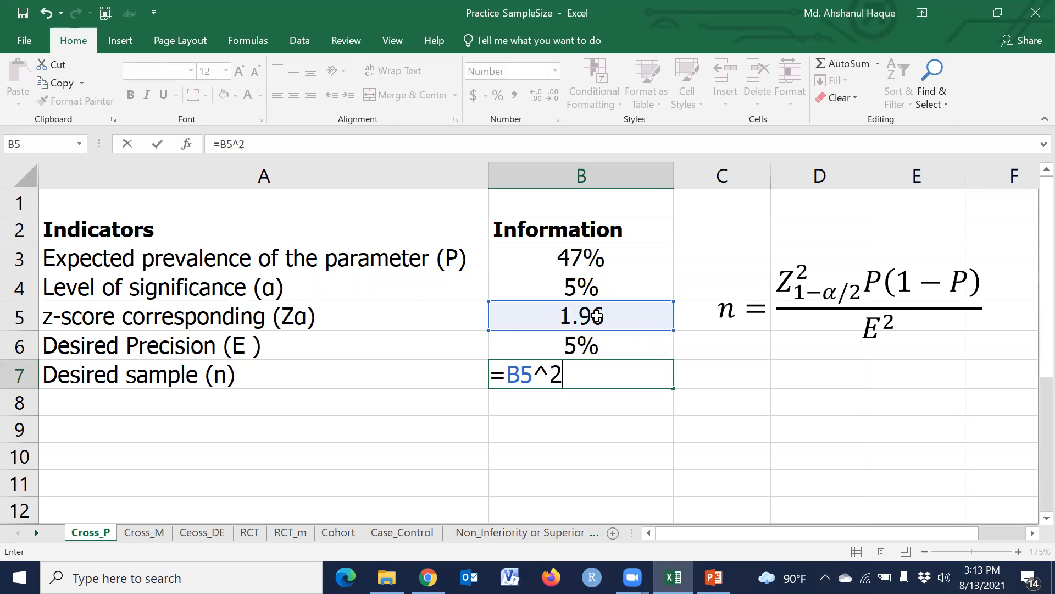
type("*")
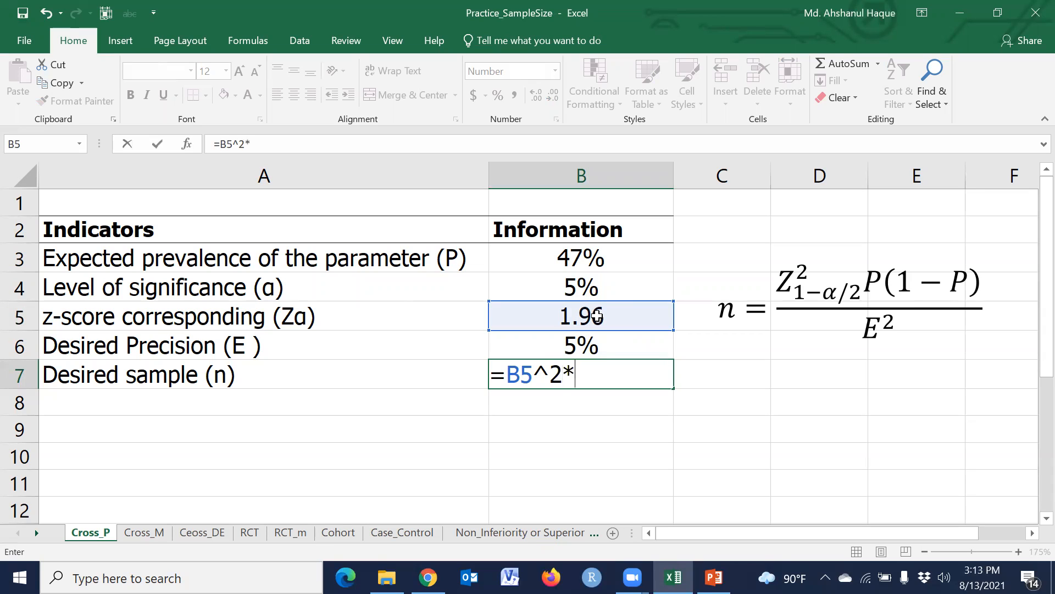
left_click(581, 257)
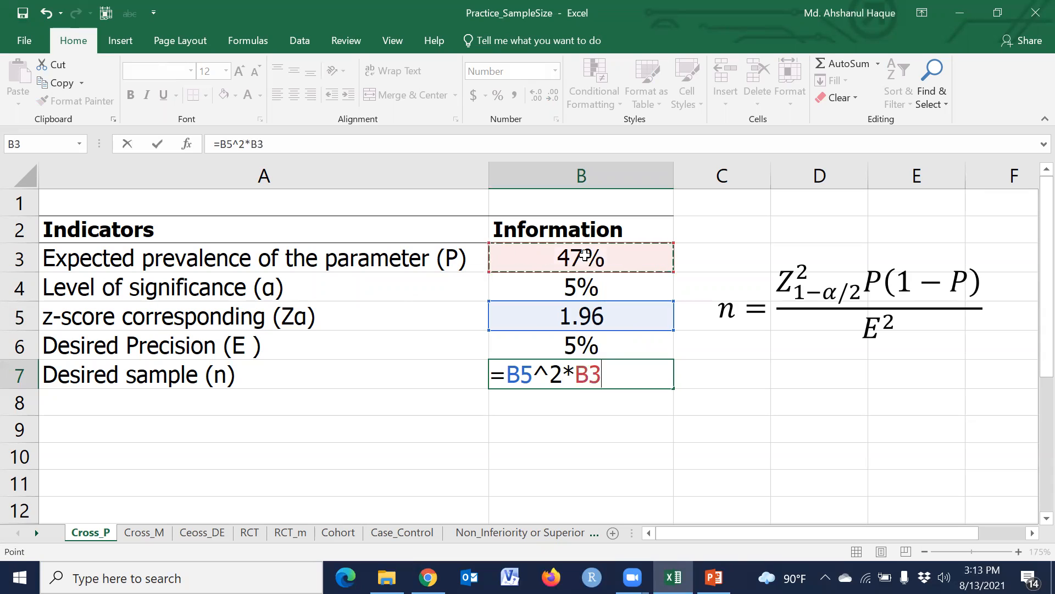
type("(")
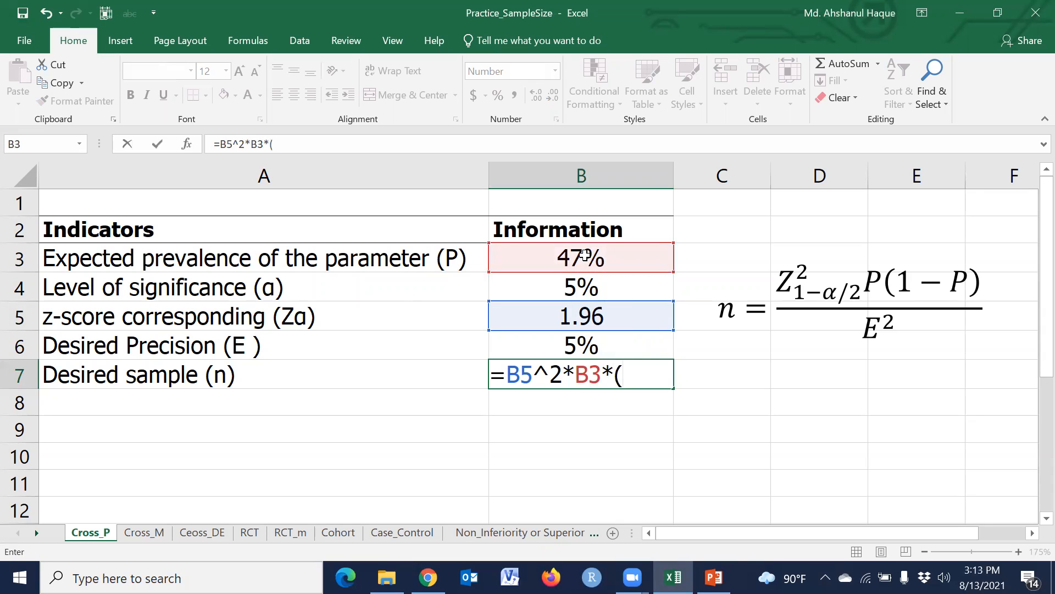
type("1-")
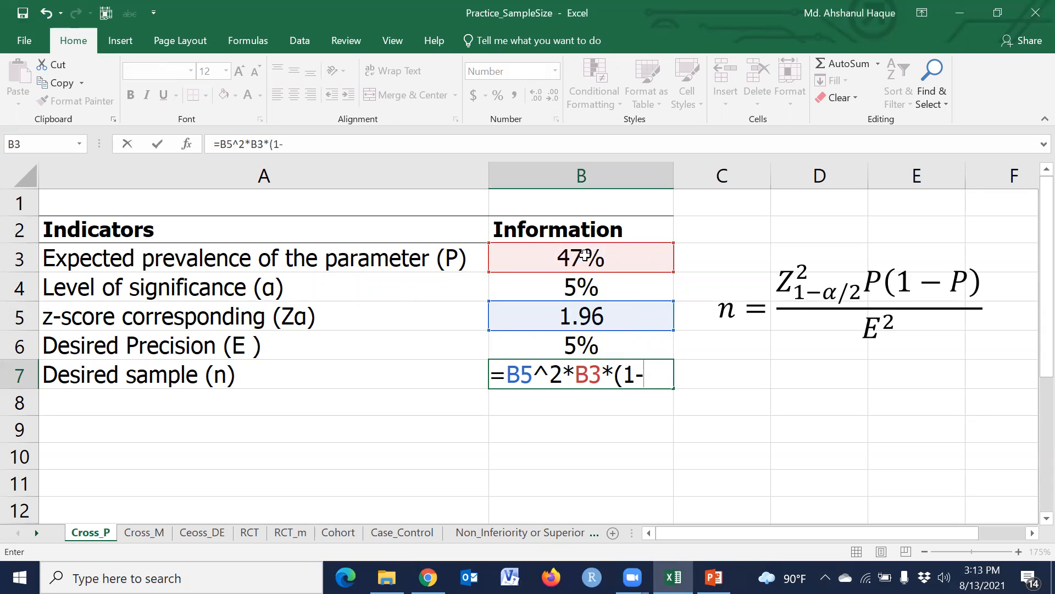
left_click(581, 257)
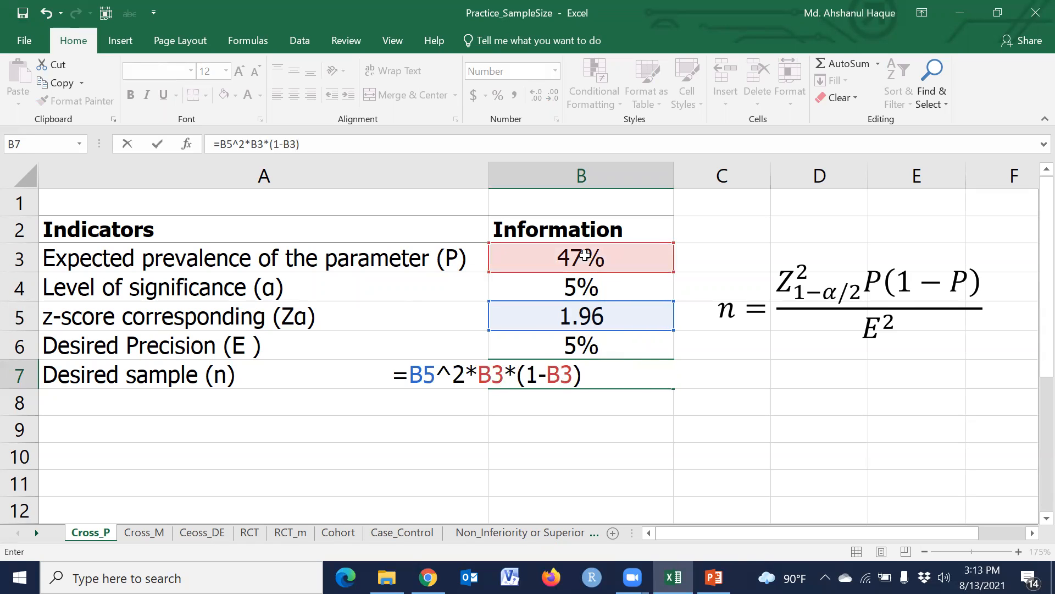
type("/")
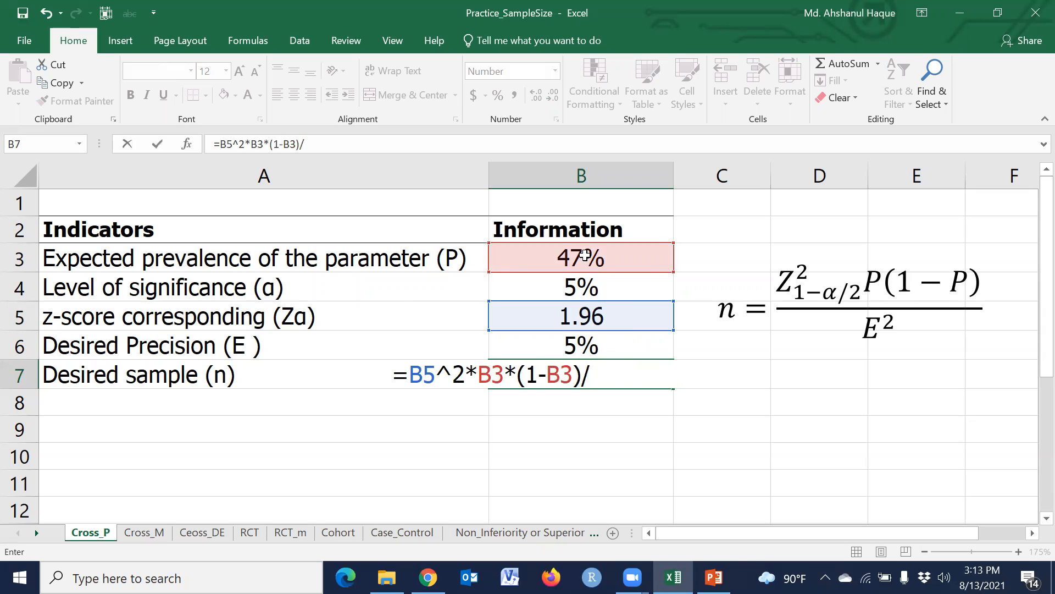
left_click(581, 345)
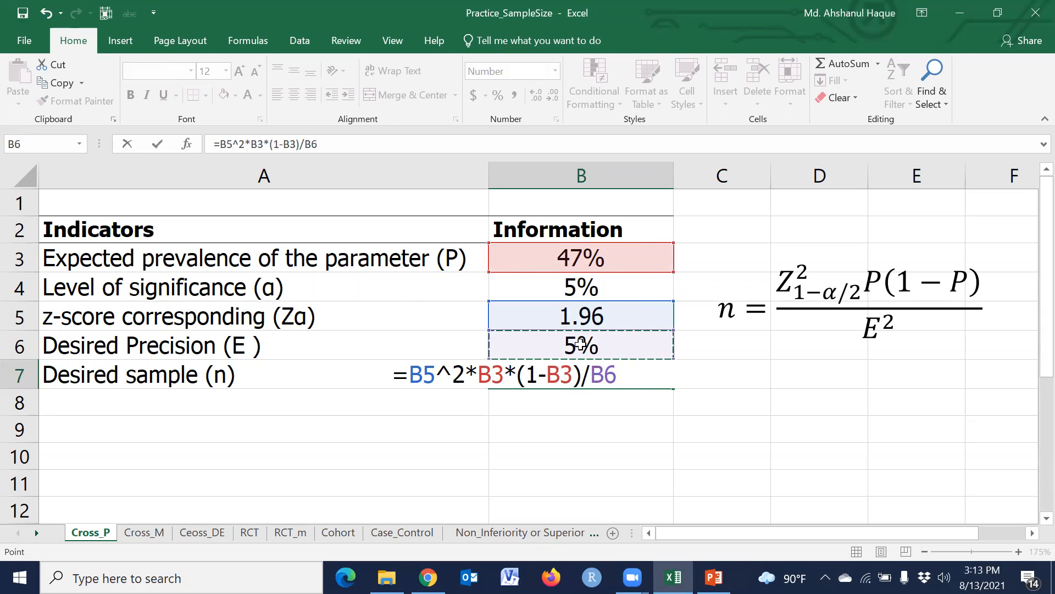
type("^2")
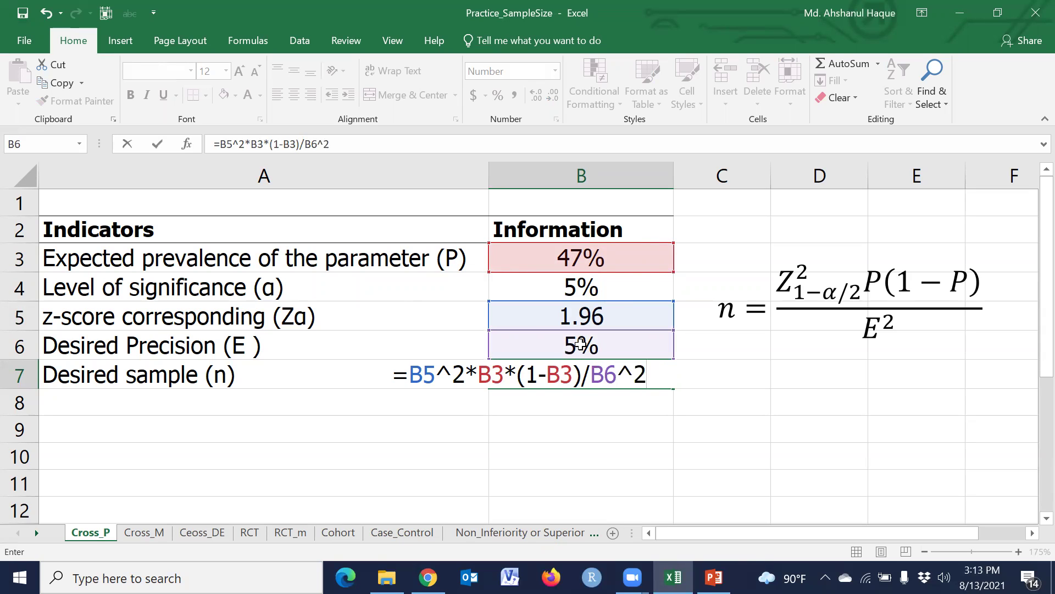
key("Enter")
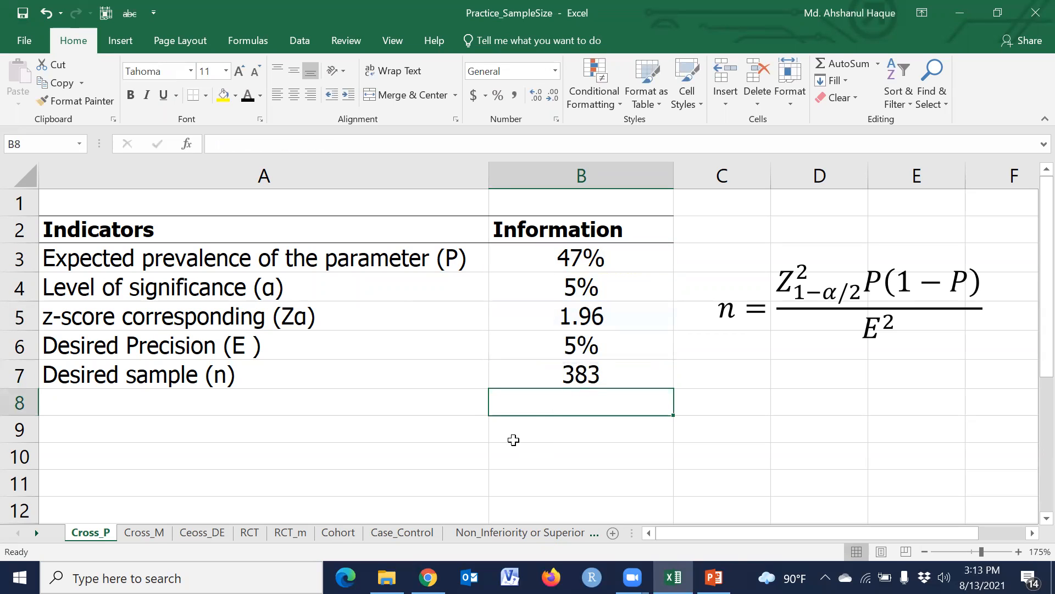
left_click_drag(580, 403, 262, 402)
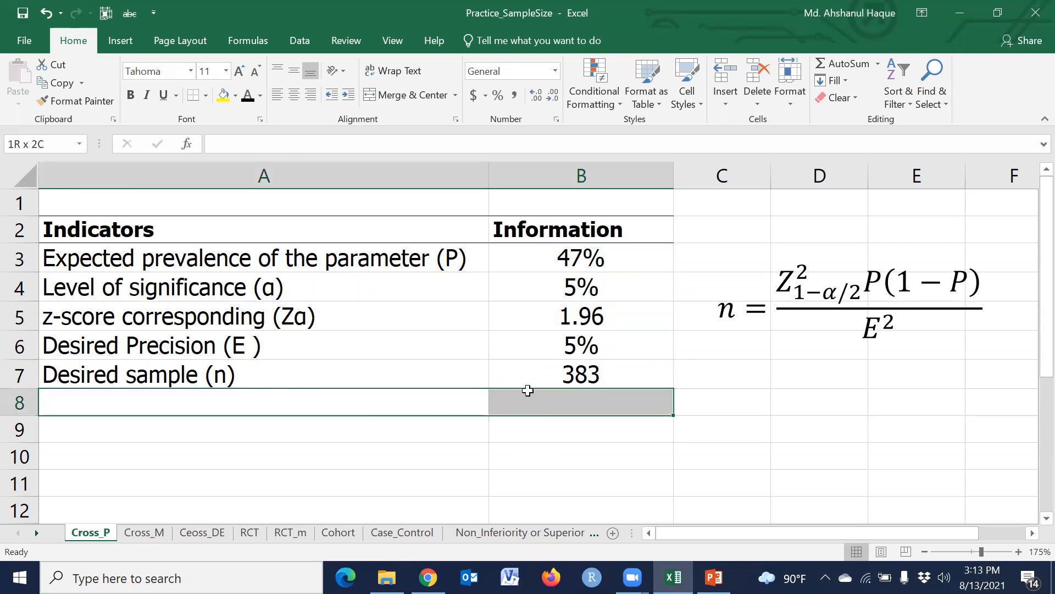
left_click(581, 455)
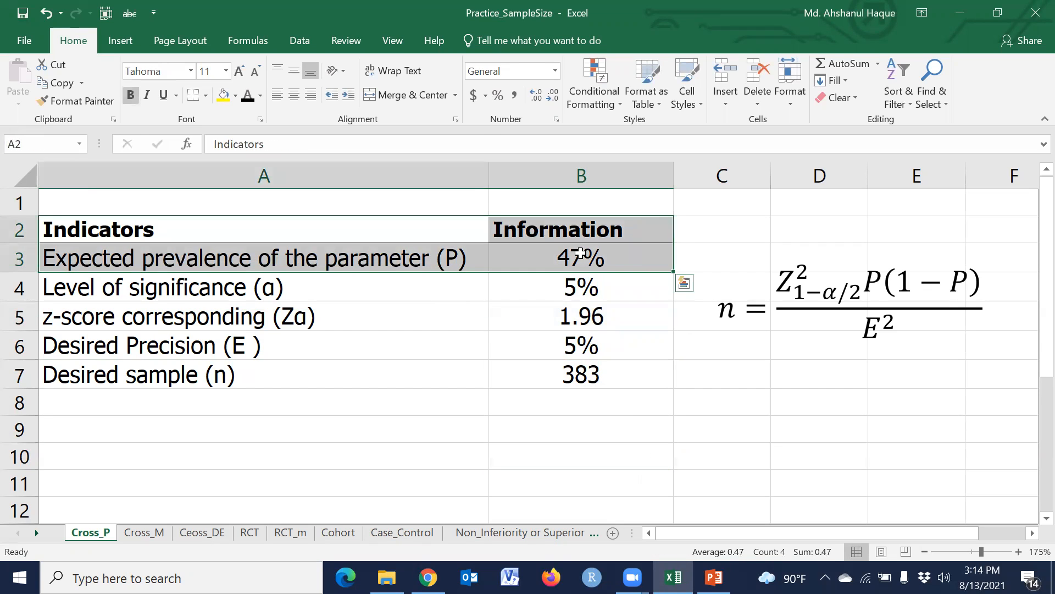
mouse_move(603, 407)
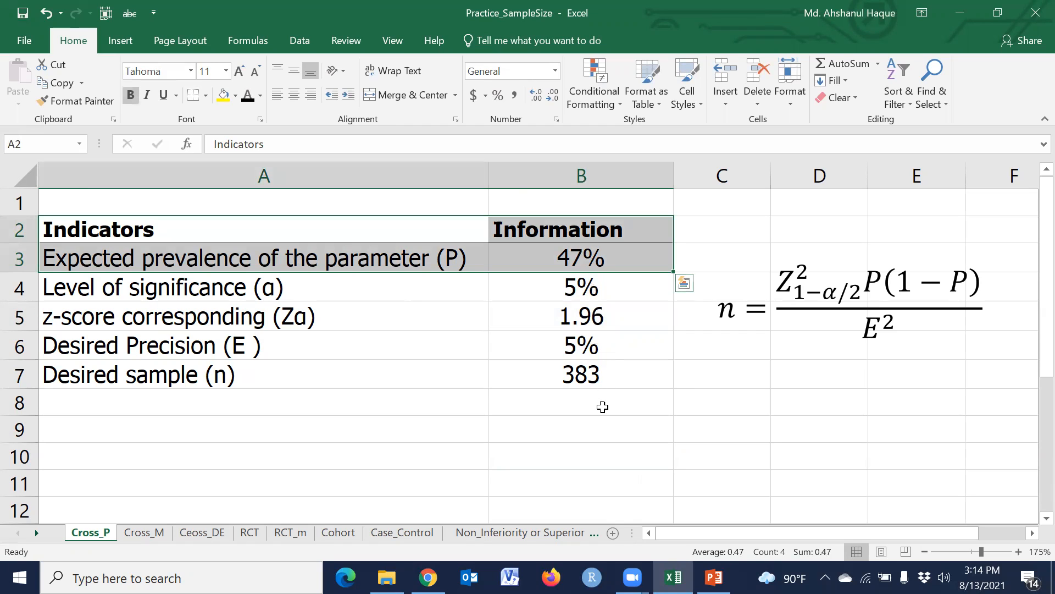